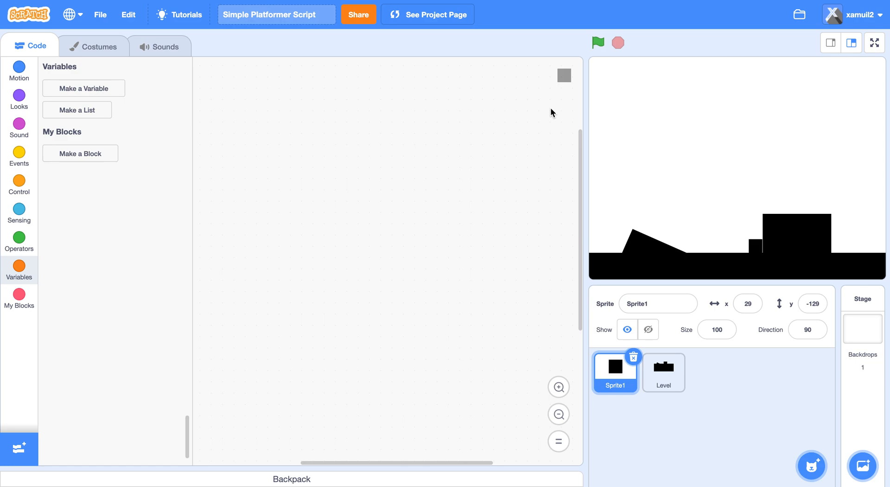
Step: Create two sprite-only variables, x vel. and y vel., both starting at 0
{"action": "left_click", "coordinate": [83, 88]}
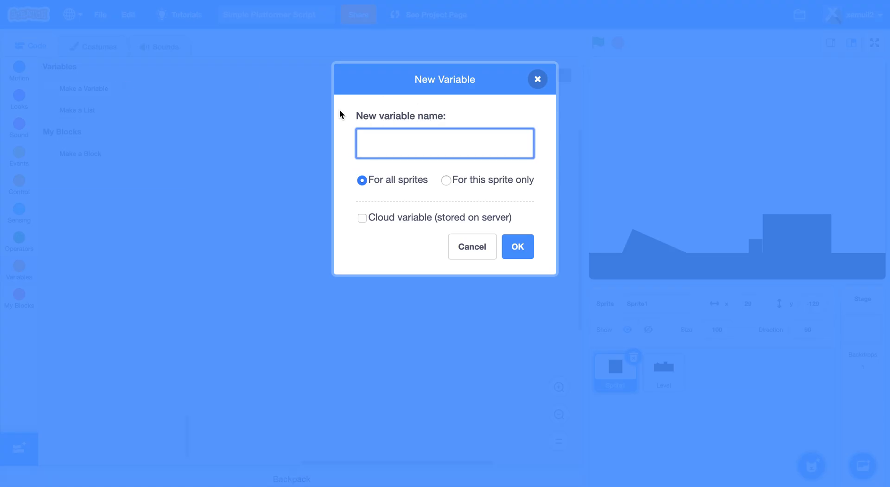
{"action": "type", "text": "x vel."}
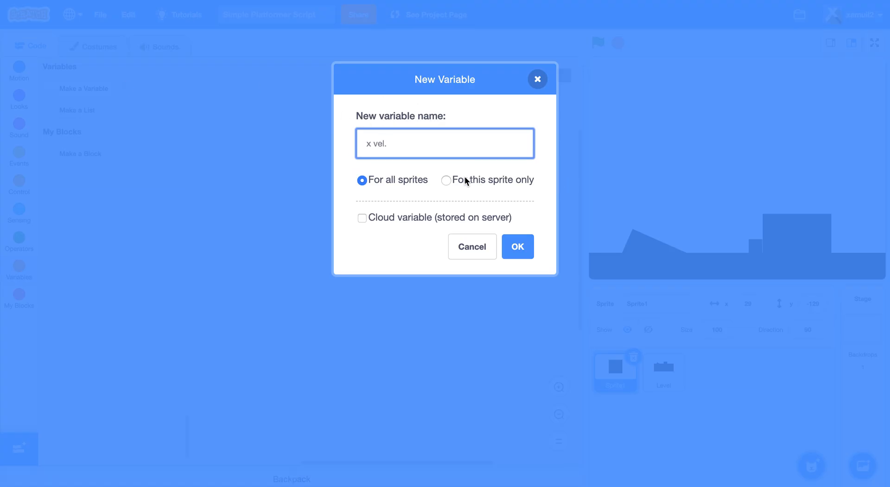
{"action": "left_click", "coordinate": [517, 246]}
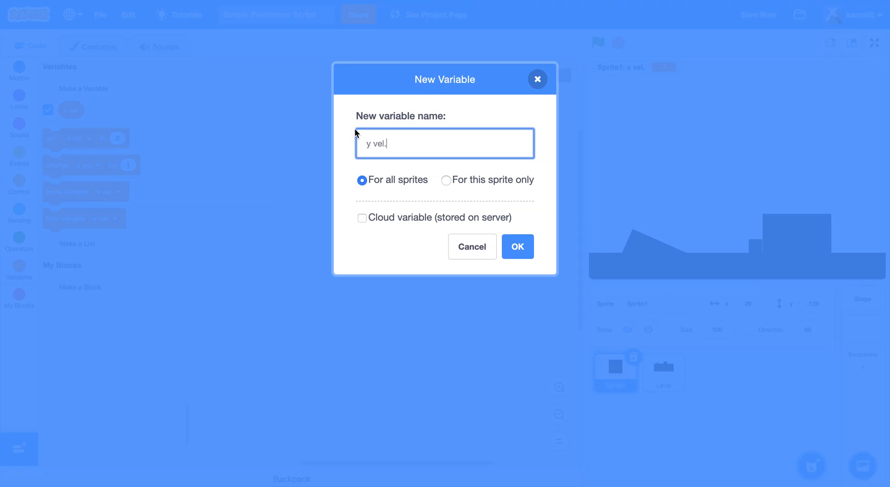
{"action": "left_click", "coordinate": [516, 247]}
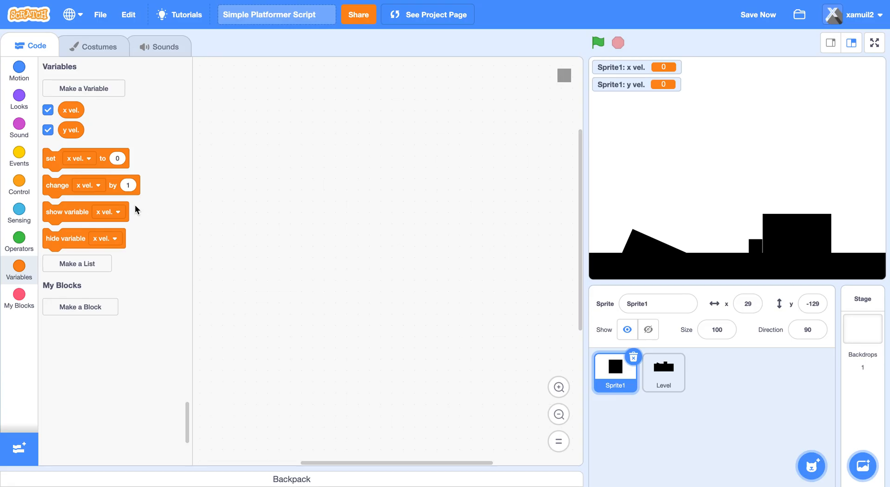
Step: Start a green-flag script on Sprite1 with a forever loop
{"action": "left_click", "coordinate": [19, 155]}
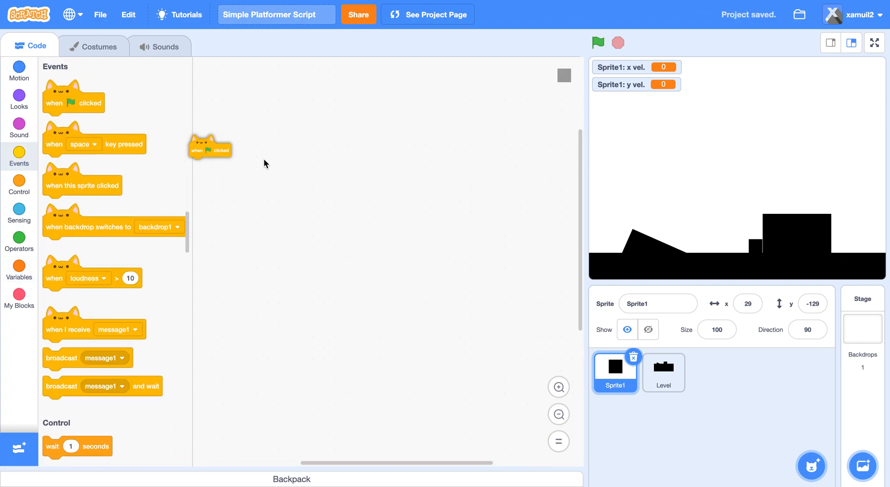
{"action": "scroll", "scroll_direction": "down", "scroll_amount": 3}
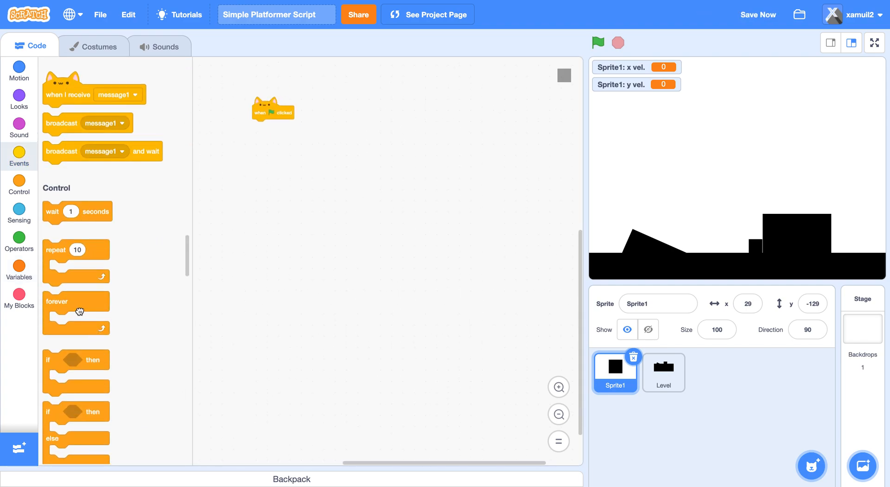
{"action": "left_click_drag", "start_coordinate": [75, 309], "coordinate": [249, 118]}
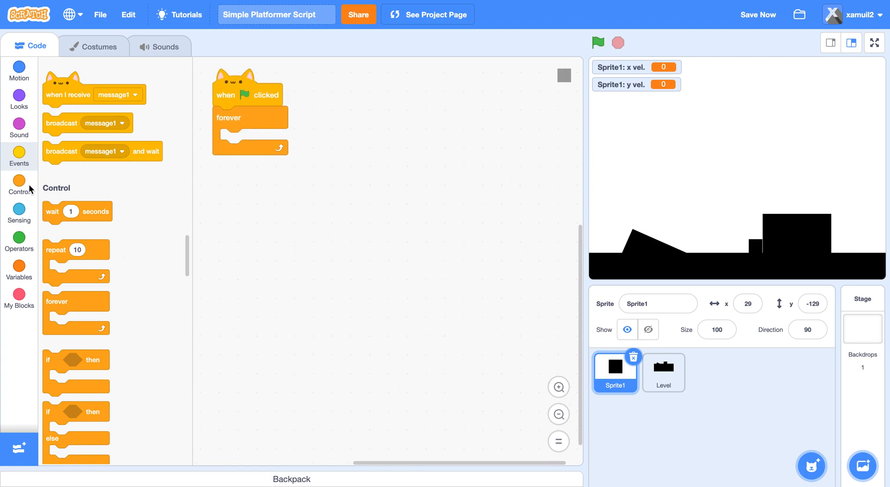
{"action": "left_click", "coordinate": [19, 184]}
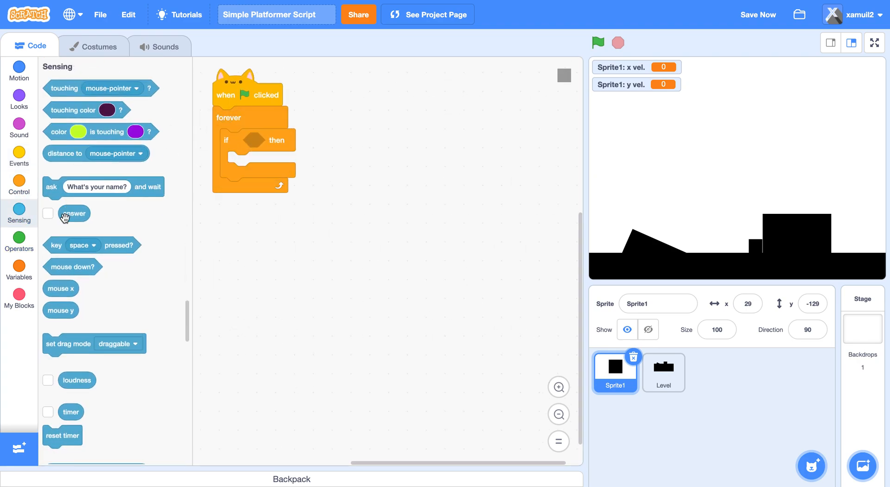
Step: Inside the loop, change x vel. by 1 on right arrow and -1 on left arrow
{"action": "left_click", "coordinate": [300, 140]}
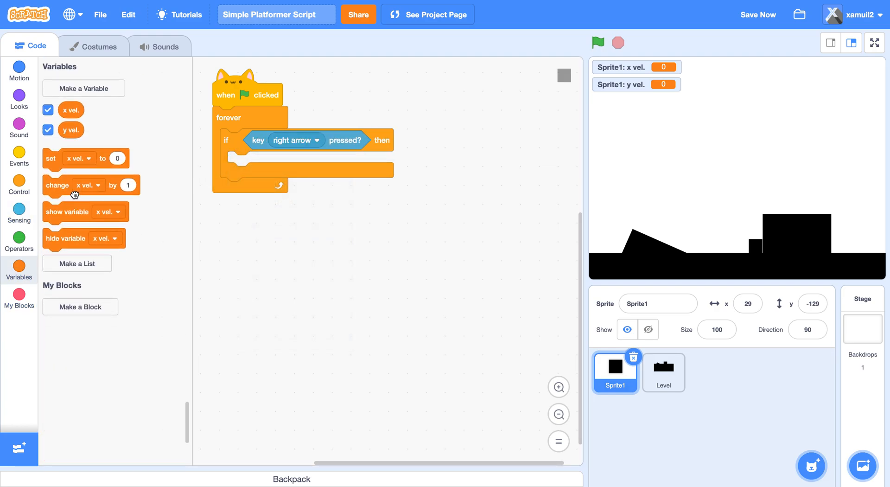
{"action": "left_click_drag", "start_coordinate": [57, 185], "coordinate": [265, 164]}
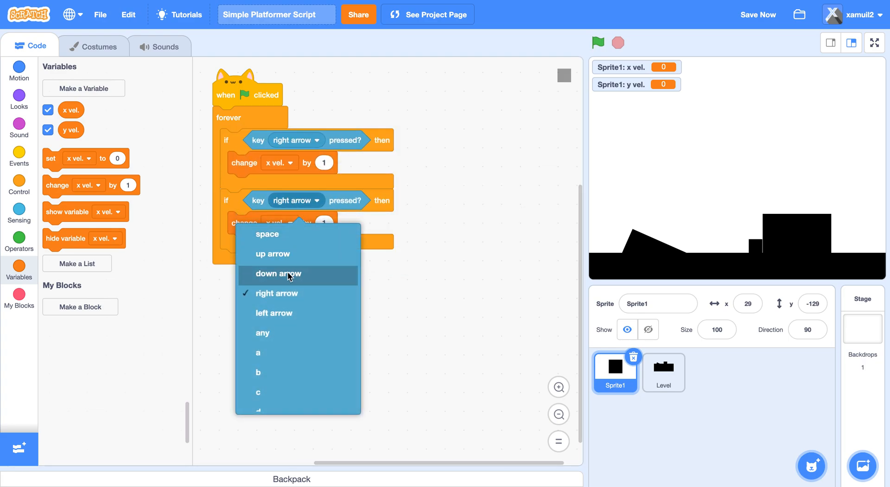
{"action": "left_click", "coordinate": [274, 312]}
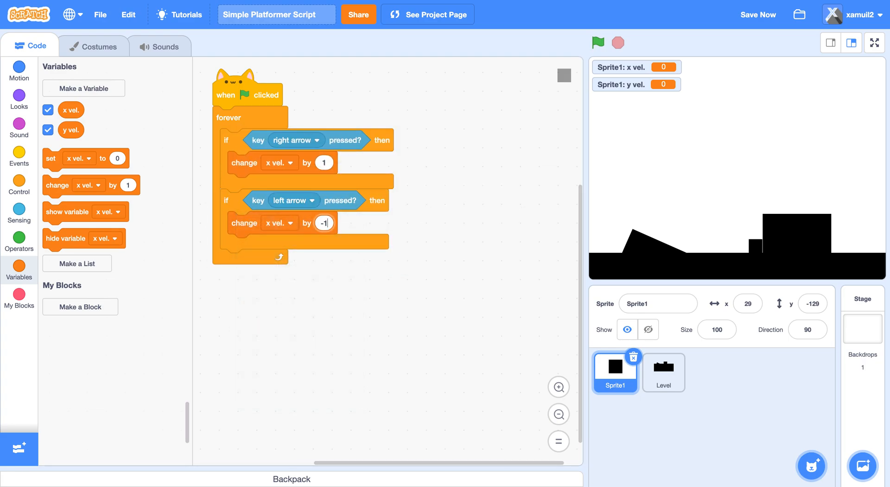
{"action": "left_click_drag", "start_coordinate": [86, 158], "coordinate": [278, 245]}
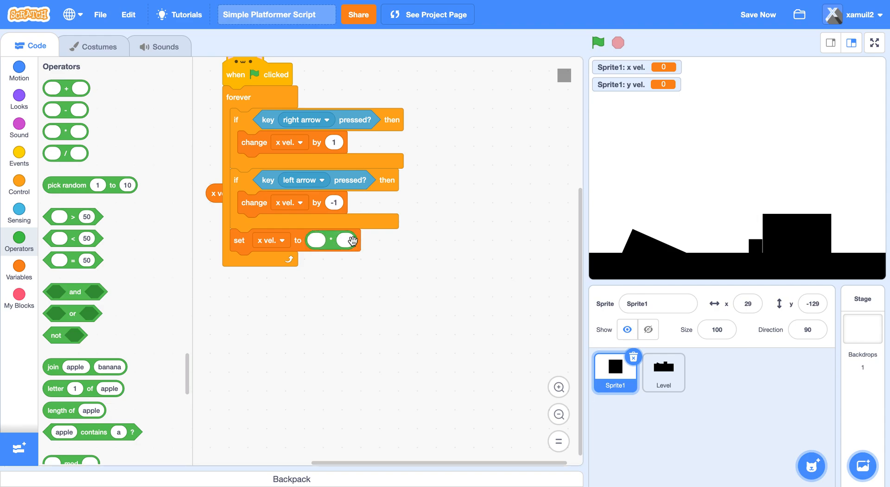
Step: Set x vel. to x vel. * 0.87, change x by x vel., and run the project
{"action": "type", "text": "0.87"}
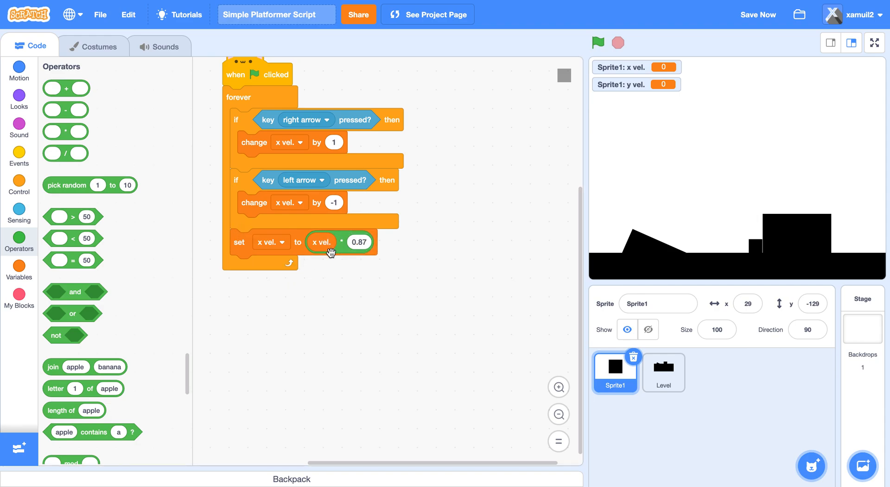
{"action": "left_click", "coordinate": [19, 70]}
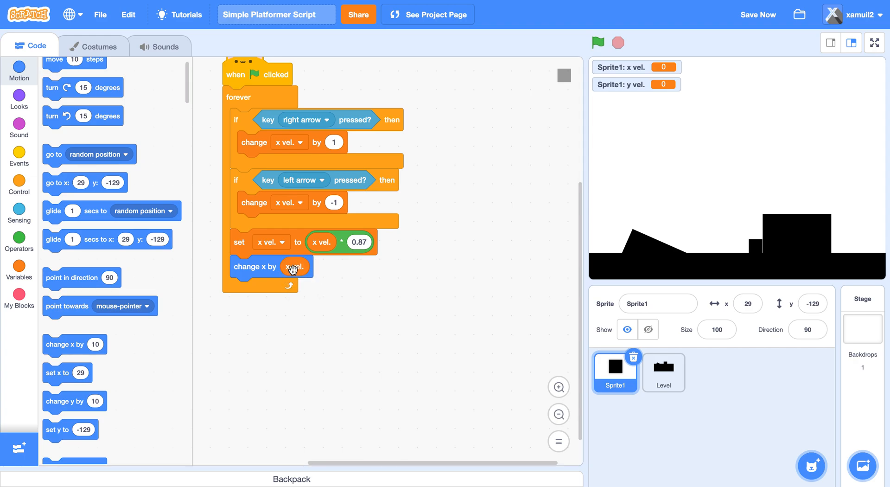
{"action": "left_click", "coordinate": [597, 42]}
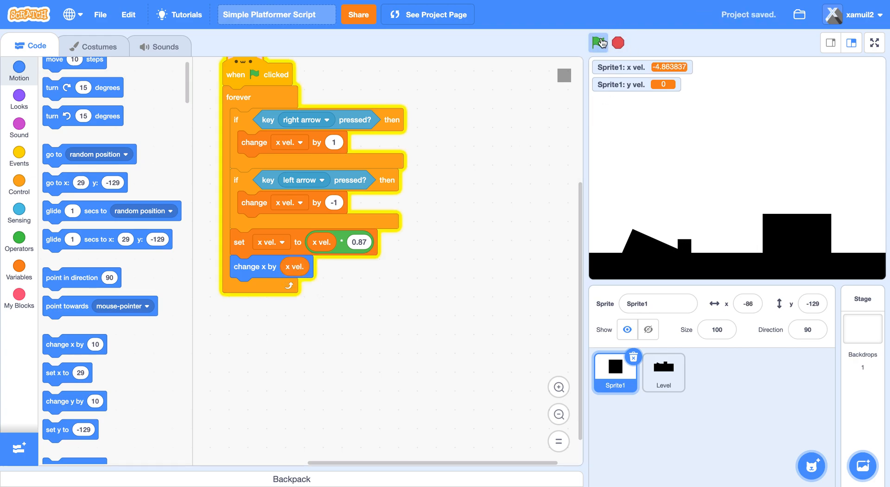
Step: Stop the test run, leaving Sprite1 at x -18
{"action": "left_click", "coordinate": [598, 41]}
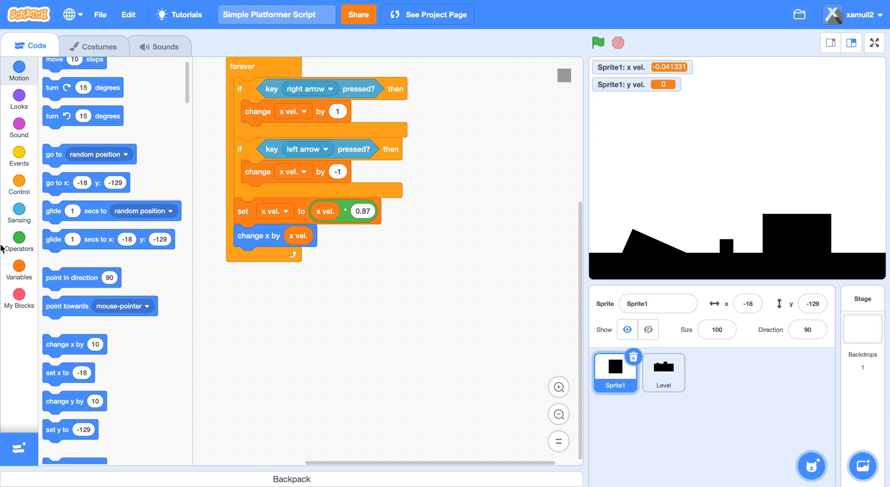
Step: Add stacked if-touching-Level checks that each change y by 1 for slope climbing
{"action": "left_click", "coordinate": [19, 180]}
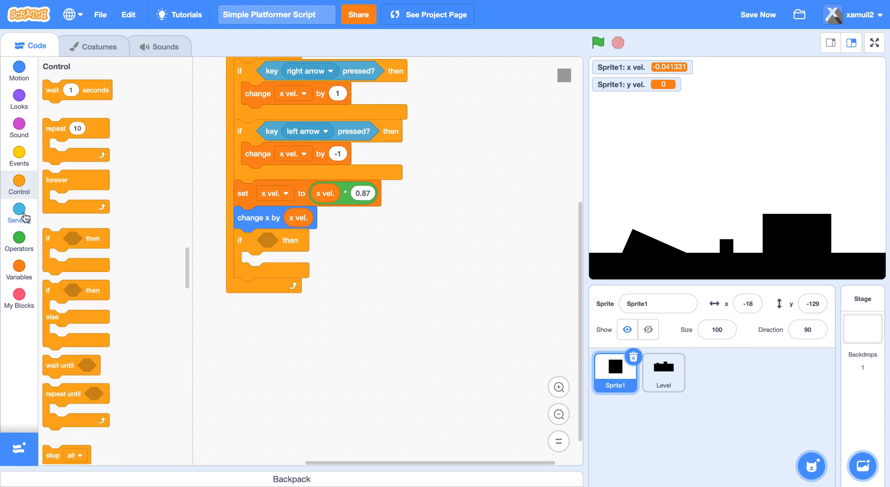
{"action": "left_click", "coordinate": [18, 212]}
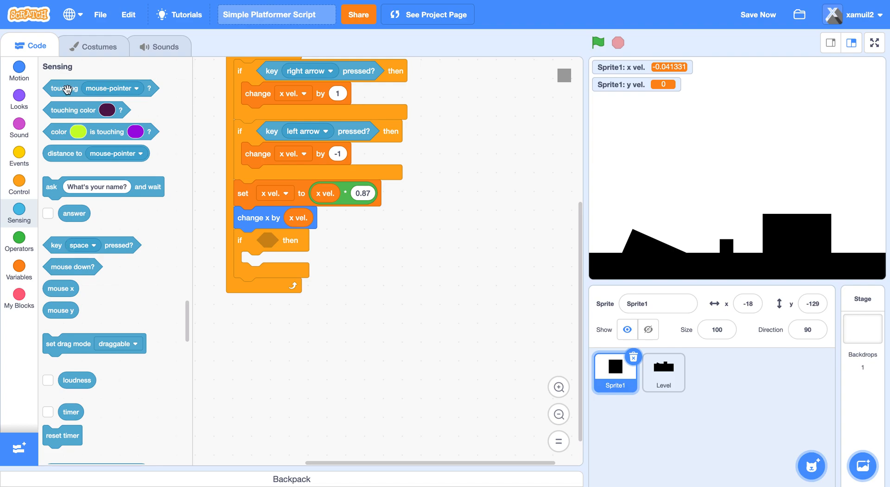
{"action": "left_click", "coordinate": [335, 239]}
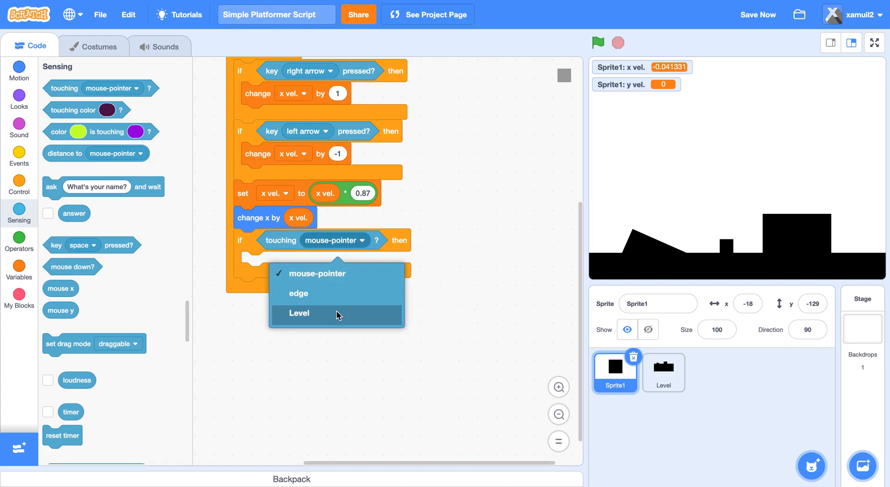
{"action": "left_click", "coordinate": [297, 314]}
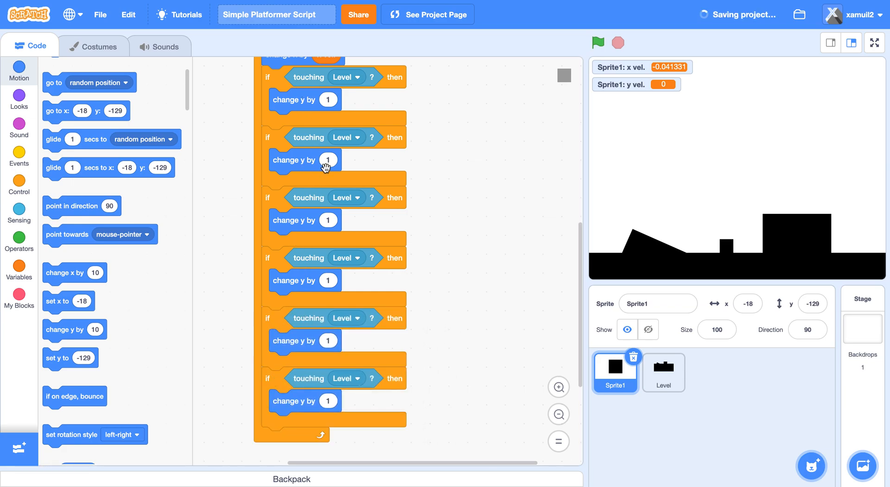
Step: Make the last touching-Level check change y by -6, then place Sprite1 above the ground to test
{"action": "right_click", "coordinate": [284, 318]}
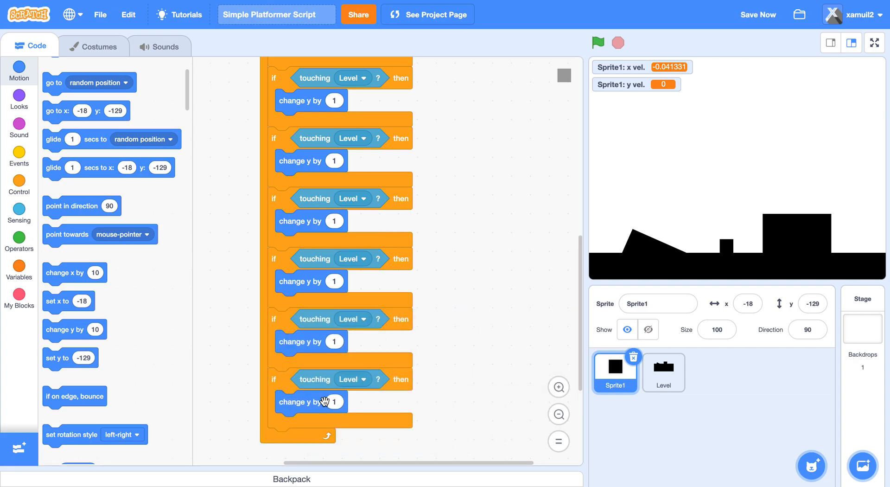
{"action": "type", "text": "-6"}
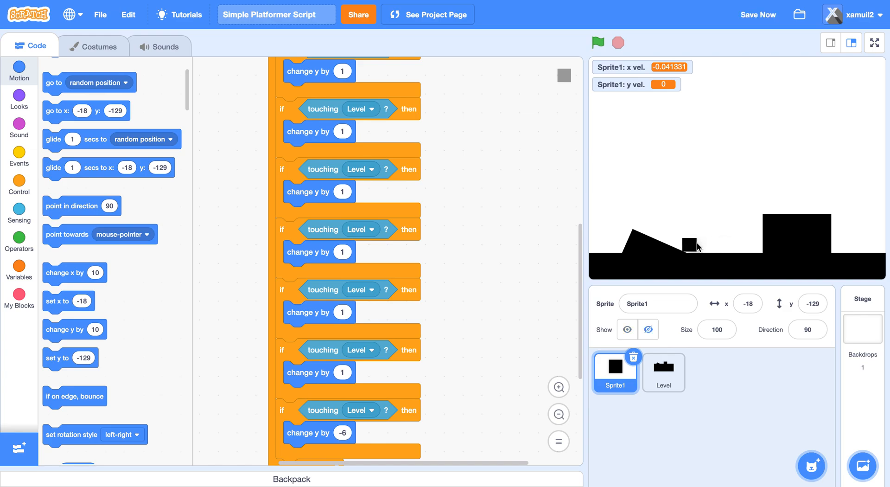
{"action": "left_click_drag", "start_coordinate": [694, 245], "coordinate": [687, 247]}
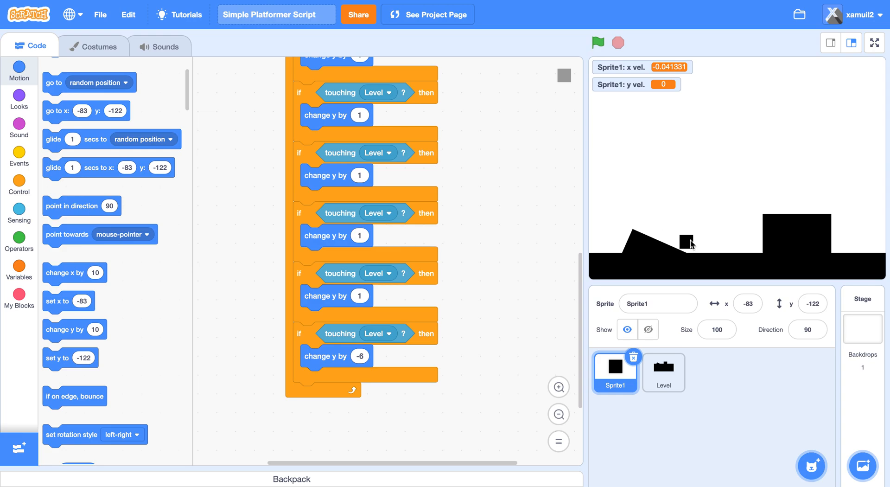
{"action": "left_click_drag", "start_coordinate": [687, 240], "coordinate": [758, 236]}
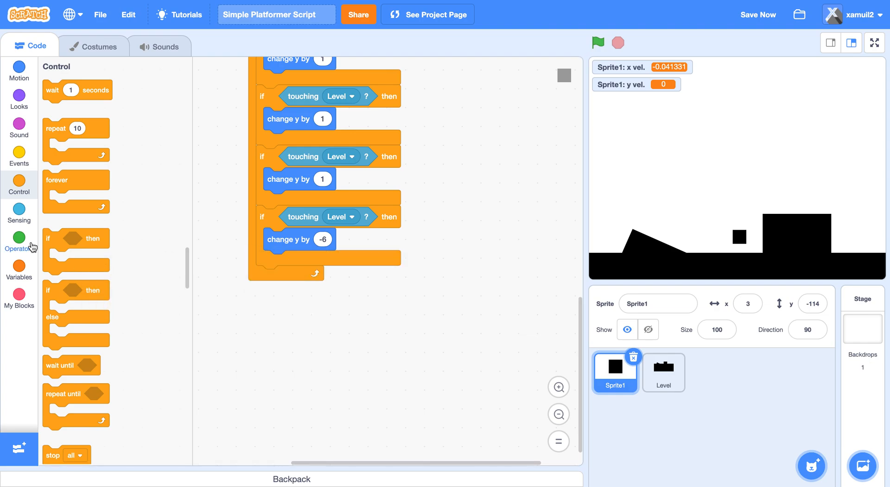
Step: In the last check, change x by x vel. * -1 and set x vel. to 0 for wall collision
{"action": "left_click", "coordinate": [18, 70]}
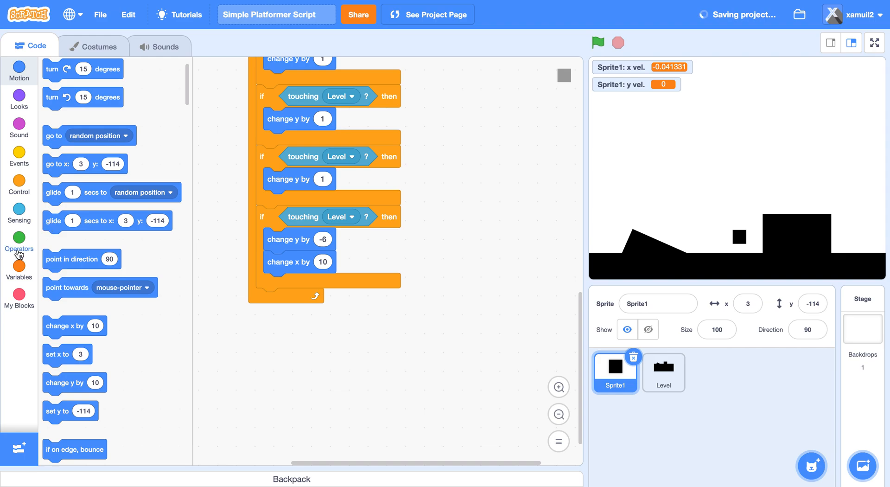
{"action": "left_click", "coordinate": [18, 265]}
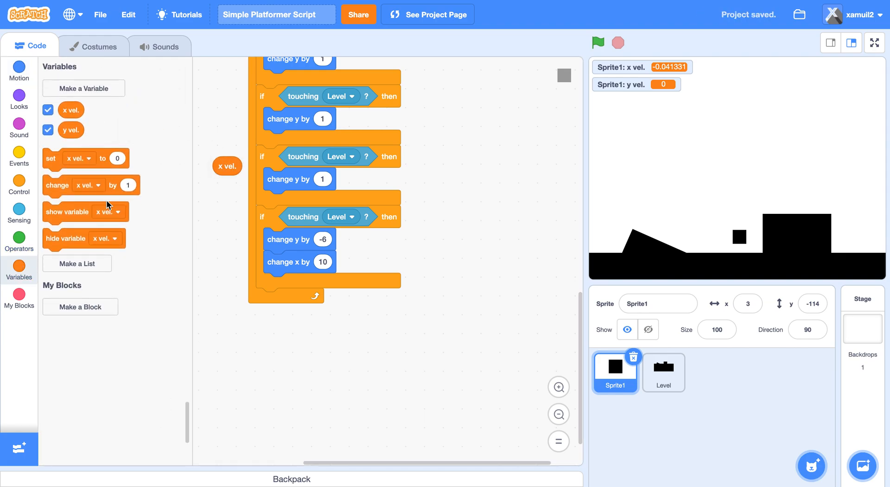
{"action": "left_click", "coordinate": [18, 241]}
{"action": "type", "text": "-1"}
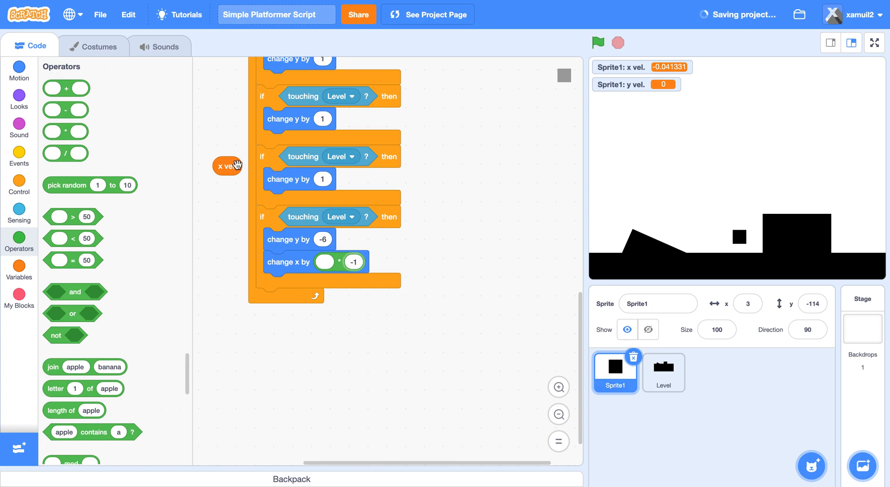
{"action": "left_click_drag", "start_coordinate": [227, 166], "coordinate": [324, 263]}
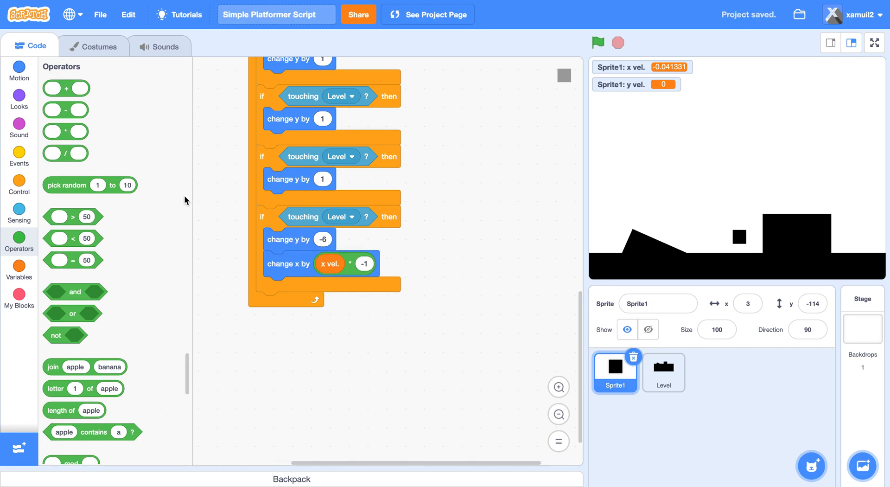
{"action": "left_click", "coordinate": [18, 267]}
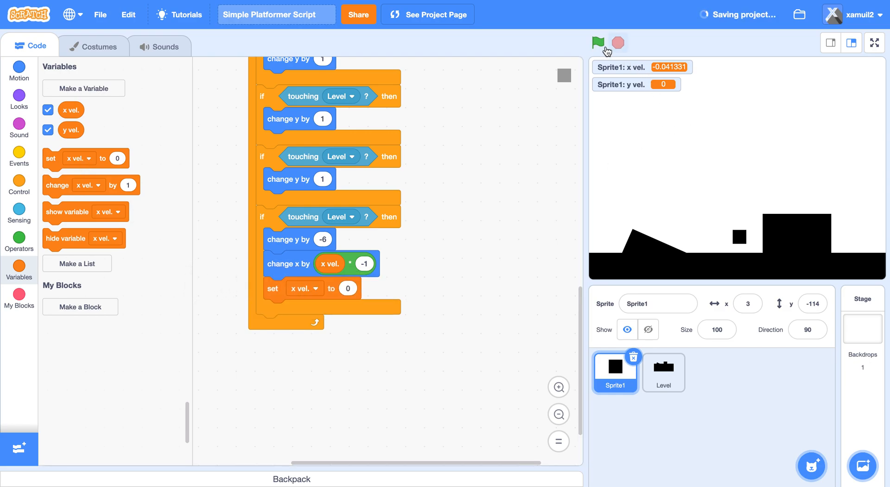
Step: Run the game to test wall collision; Sprite1 ends at x -58, y -90
{"action": "left_click", "coordinate": [597, 41]}
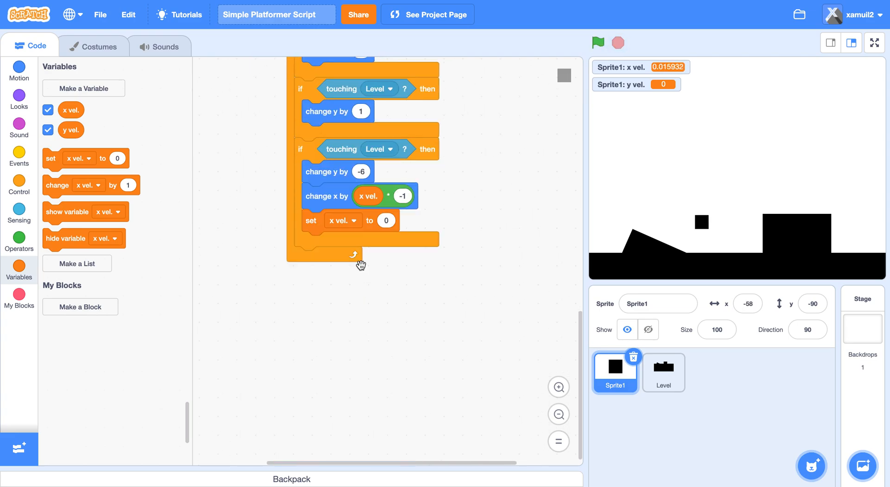
Step: End the loop with change y by y vel. and run to test falling
{"action": "left_click", "coordinate": [19, 67]}
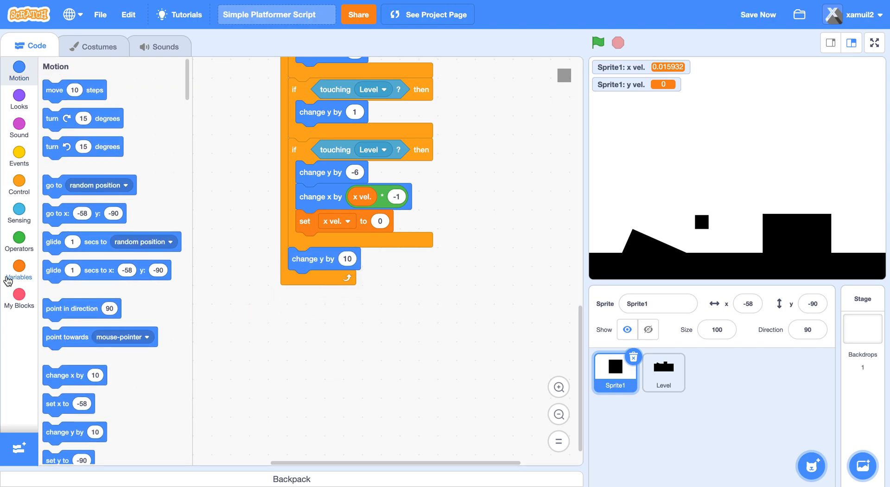
{"action": "left_click", "coordinate": [18, 267]}
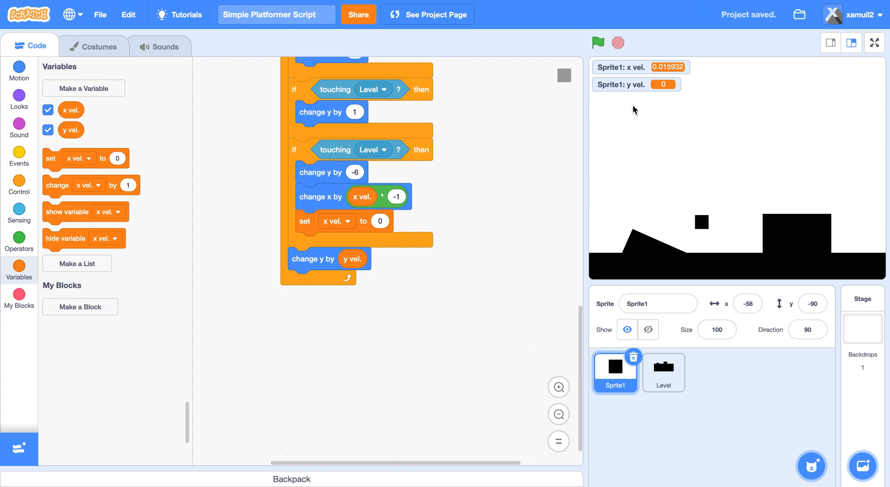
{"action": "scroll", "scroll_direction": "down", "scroll_amount": 3}
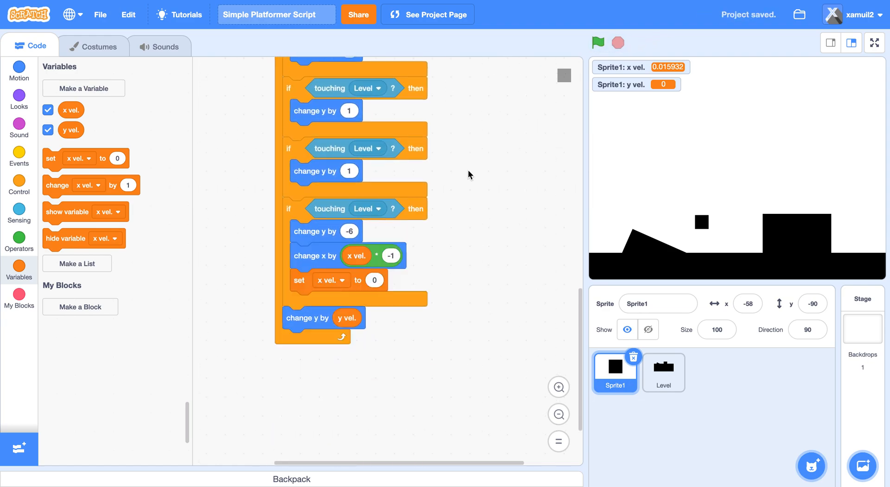
{"action": "left_click", "coordinate": [597, 42]}
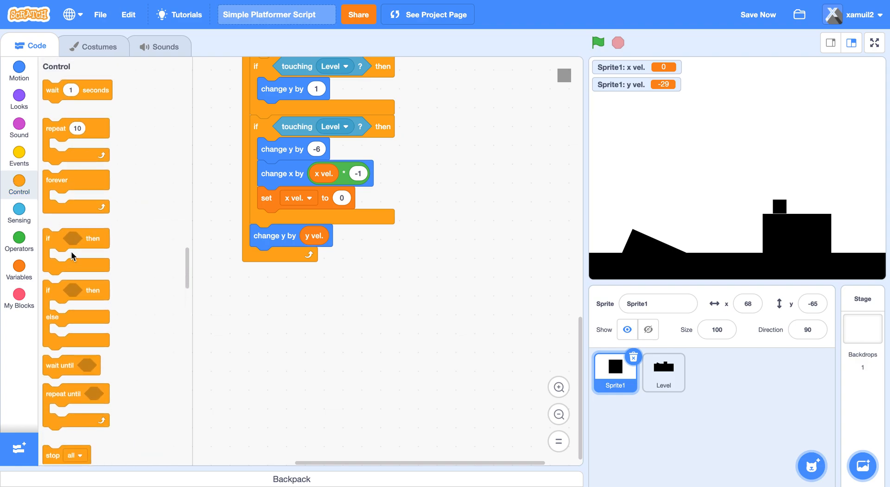
Step: Duplicate a touching-Level check after the vertical move, changing y by y vel. * -1 and setting y vel. to 0
{"action": "right_click", "coordinate": [295, 126]}
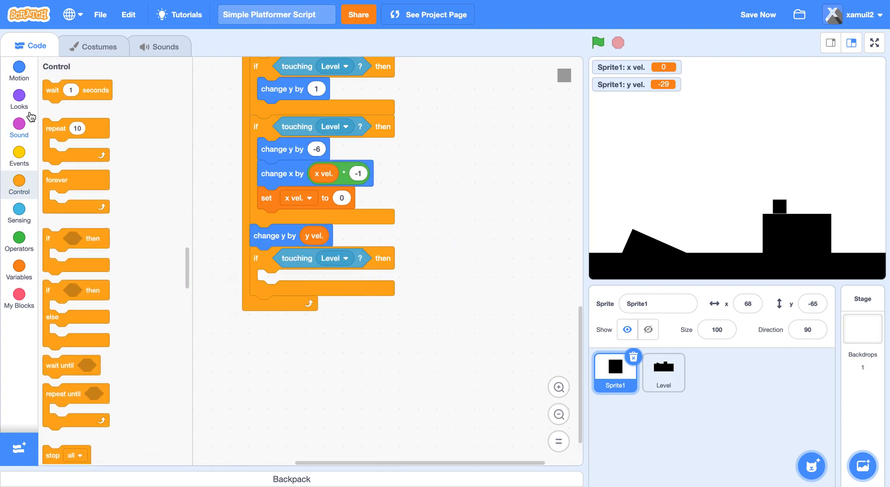
{"action": "left_click", "coordinate": [19, 68]}
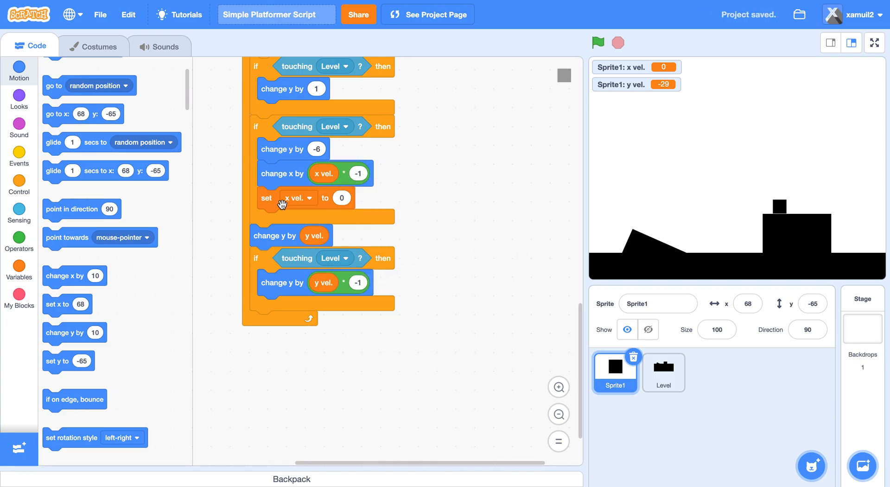
{"action": "left_click_drag", "start_coordinate": [282, 204], "coordinate": [477, 261]}
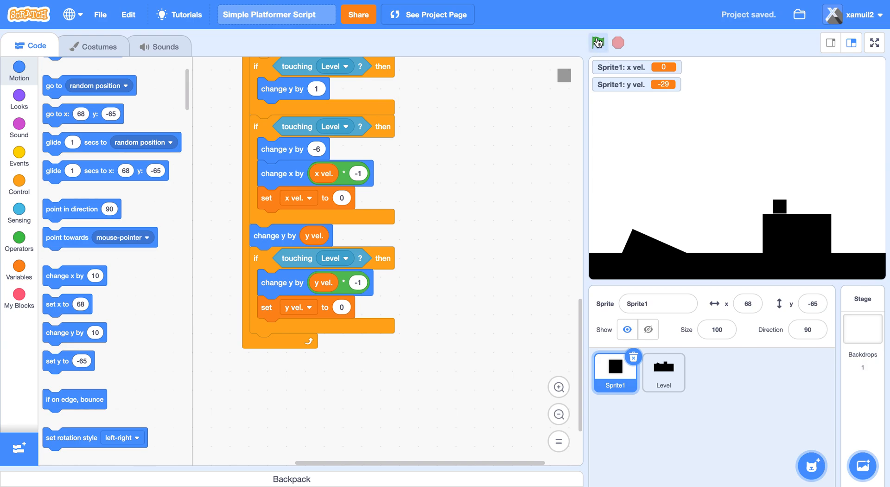
Step: Run the game with the green flag to check Sprite1 lands and rests on the ground
{"action": "left_click", "coordinate": [597, 42]}
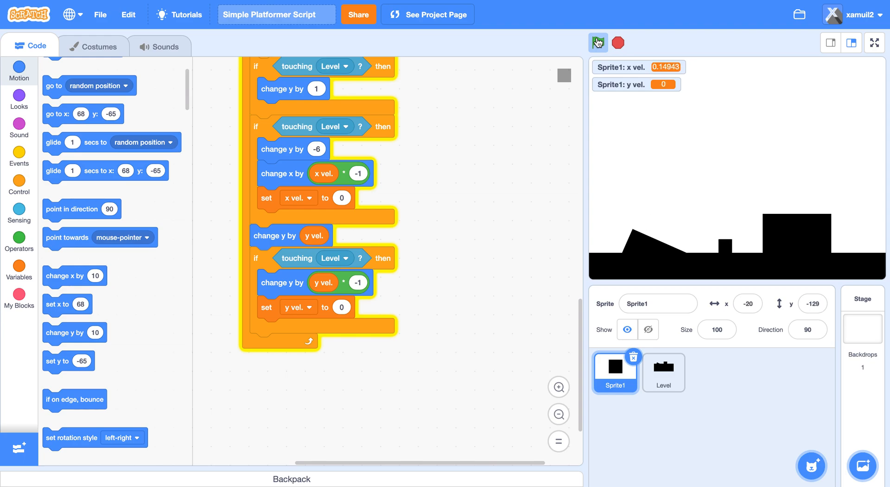
{"action": "left_click", "coordinate": [597, 43]}
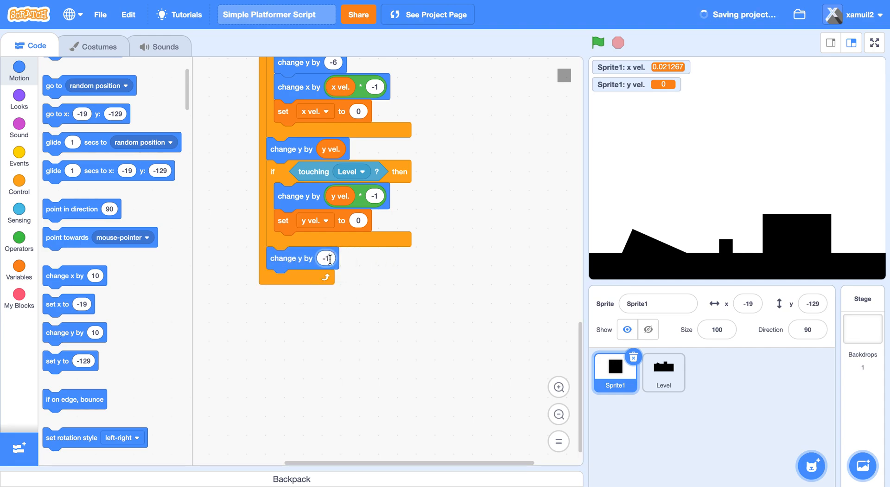
Step: Add a jump check: if up arrow pressed and touching Level, set y vel. to 13, then change y by 1
{"action": "left_click", "coordinate": [19, 184]}
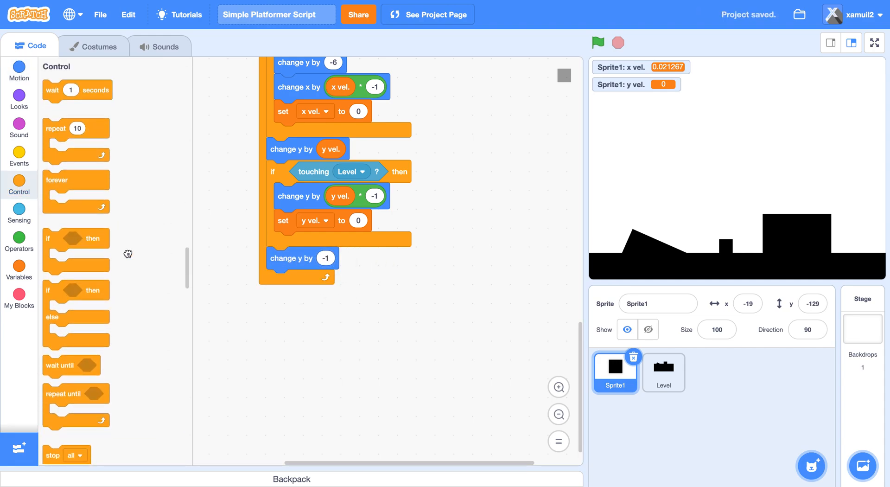
{"action": "left_click", "coordinate": [19, 212]}
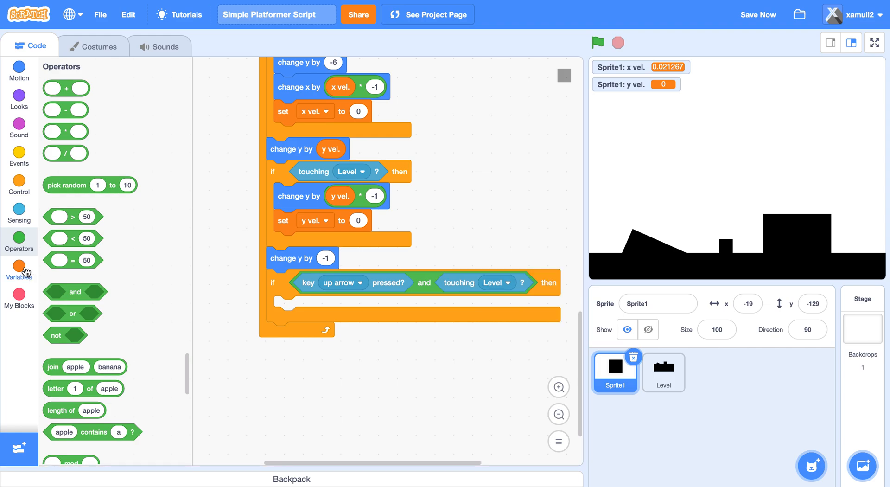
{"action": "left_click", "coordinate": [18, 268]}
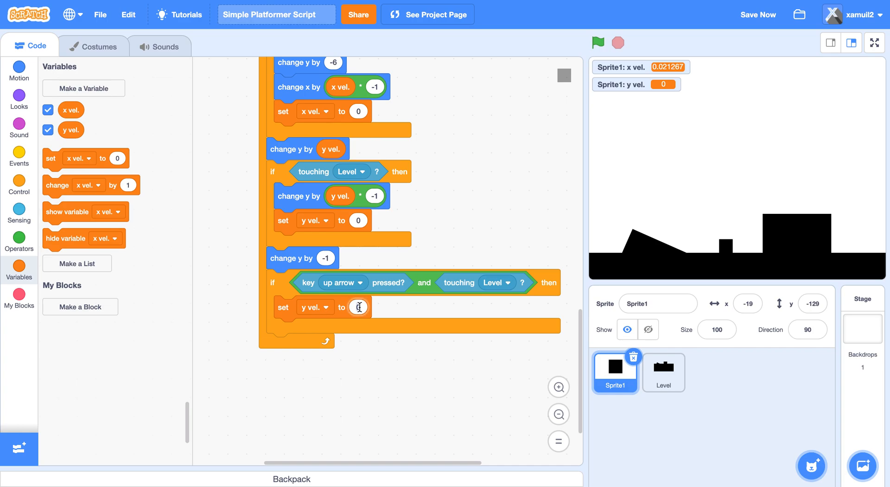
{"action": "type", "text": "13"}
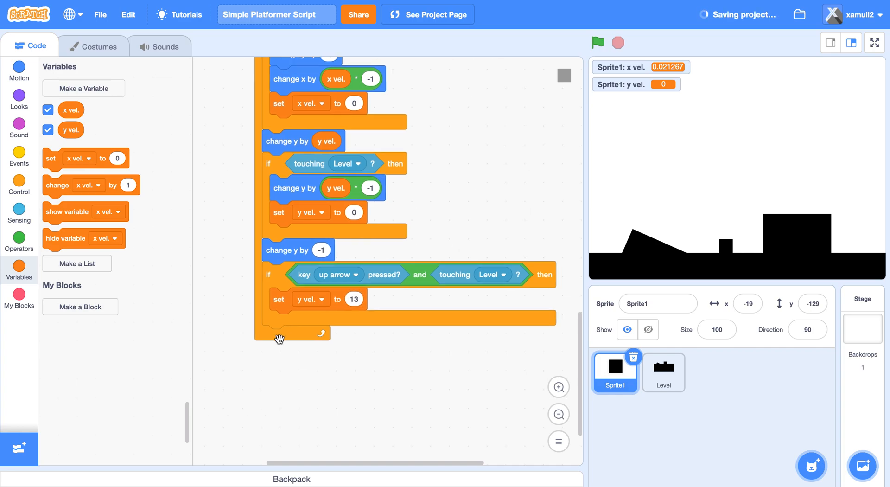
{"action": "left_click", "coordinate": [18, 71]}
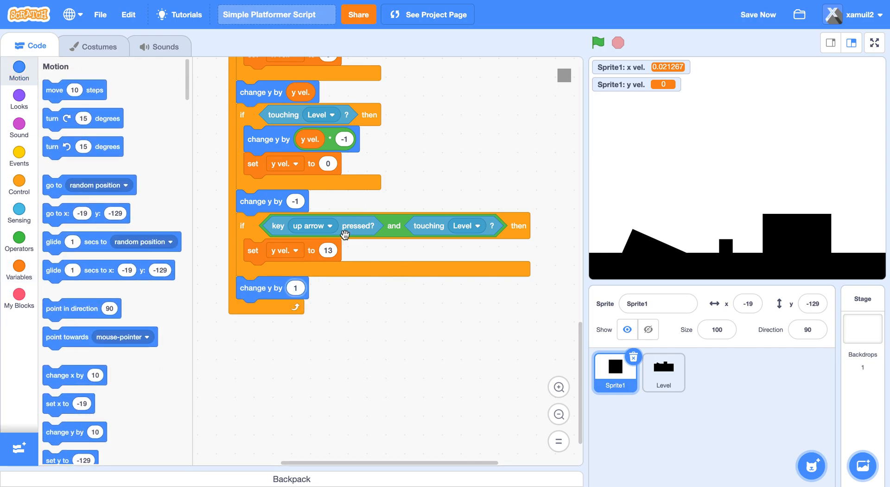
{"action": "scroll", "scroll_direction": "down", "scroll_amount": 3}
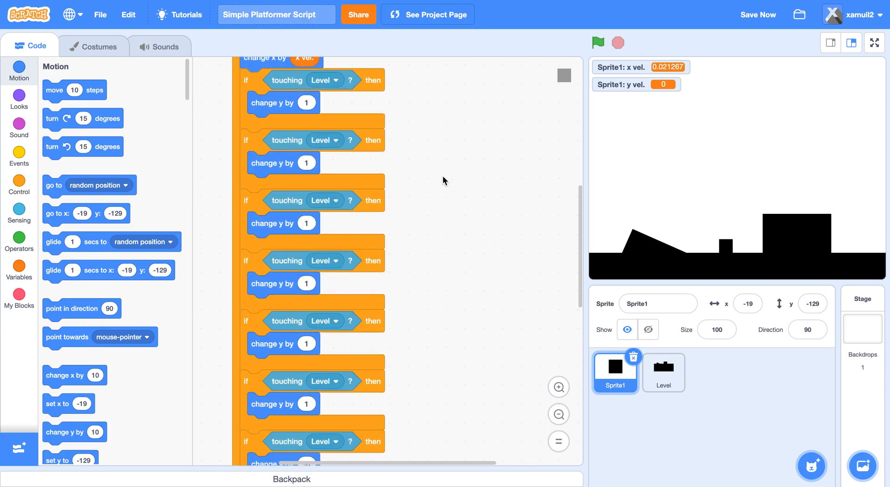
Step: Run the game and test arrow-key movement and up-arrow jumping with Sprite1
{"action": "left_click", "coordinate": [758, 14]}
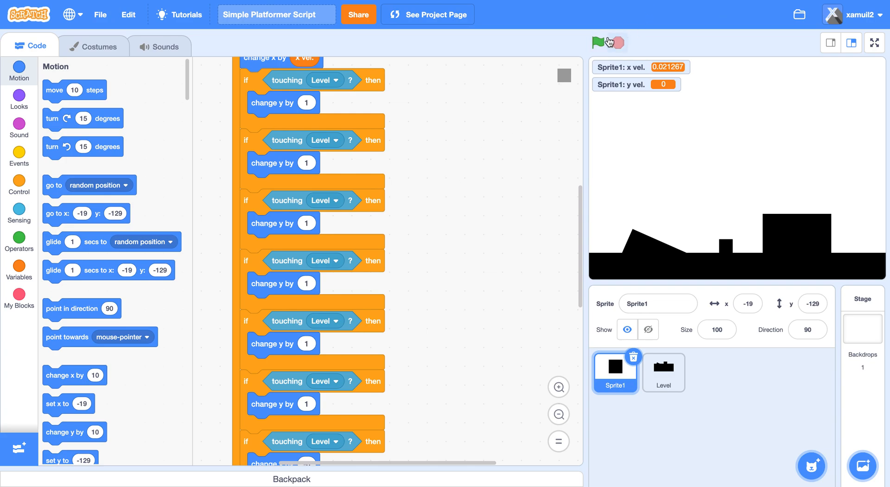
{"action": "left_click", "coordinate": [596, 42]}
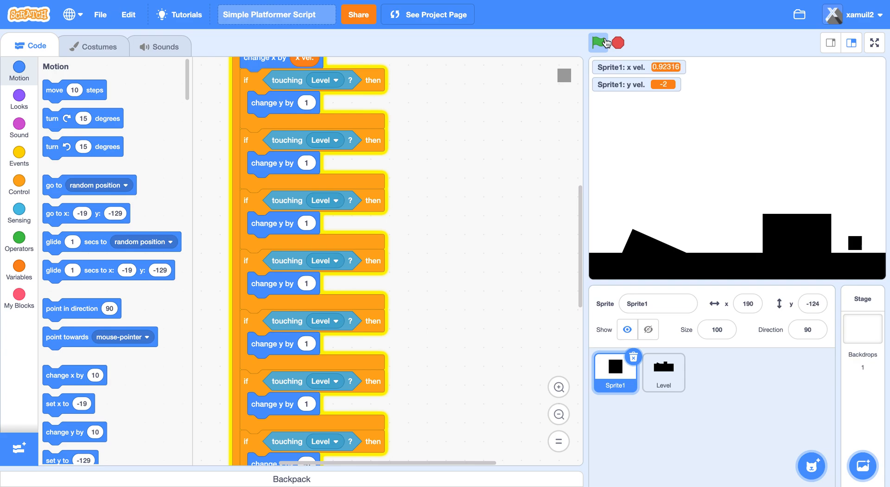
{"action": "left_click", "coordinate": [598, 41]}
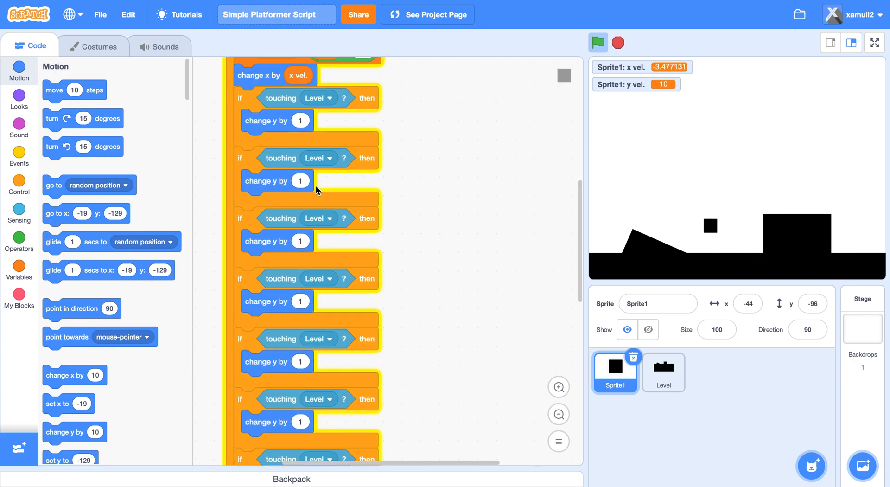